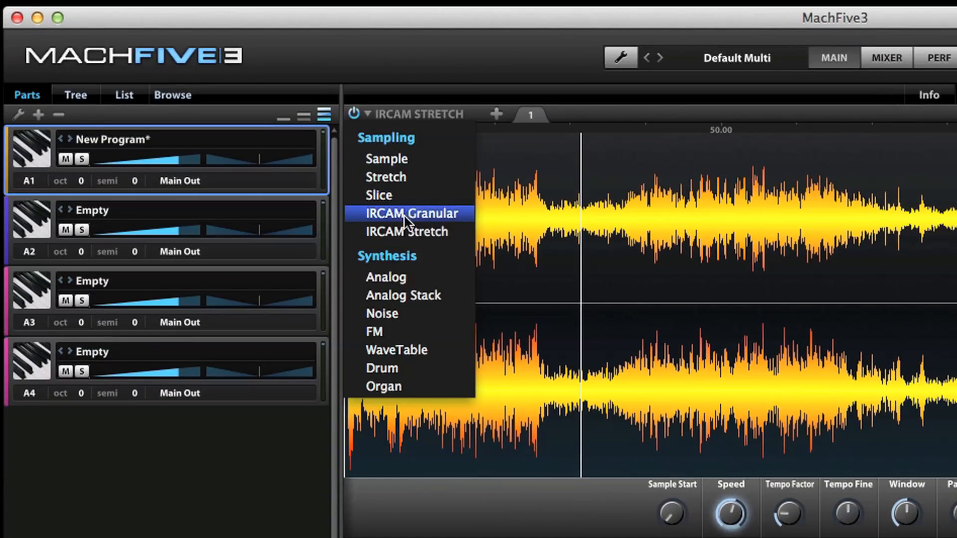
Step: Make the cue's oscillator IRCAM Granular with the 'Dense slow x4 Big Grains' preset (speed 0.25)
left_click(412, 213)
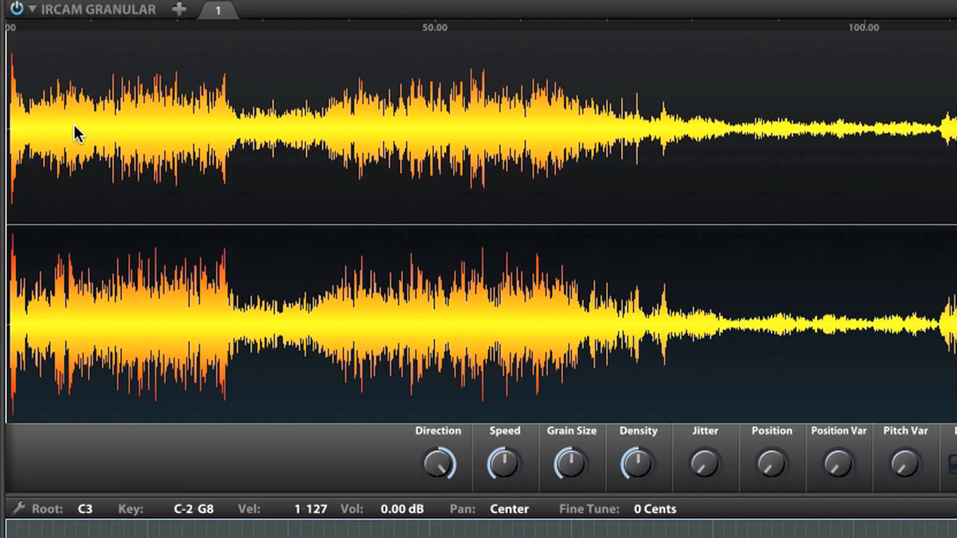
mouse_move(238, 159)
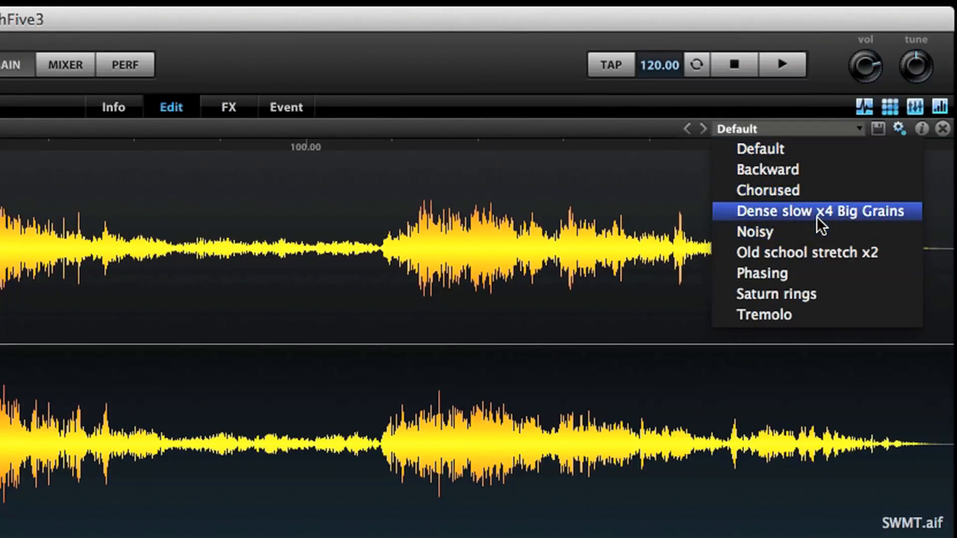
left_click(817, 211)
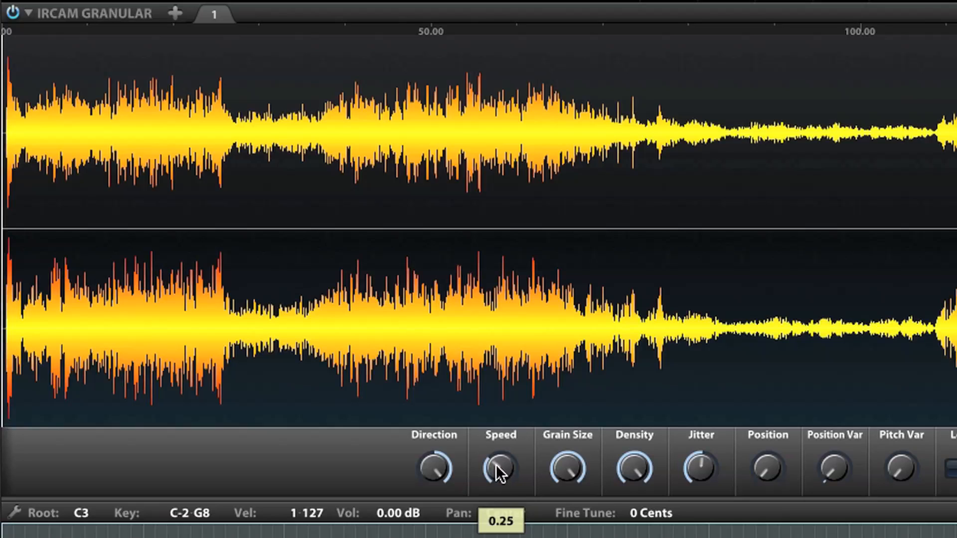
Step: Reset granular Speed so playback stops, then move Position in to just past halfway
double_click(499, 469)
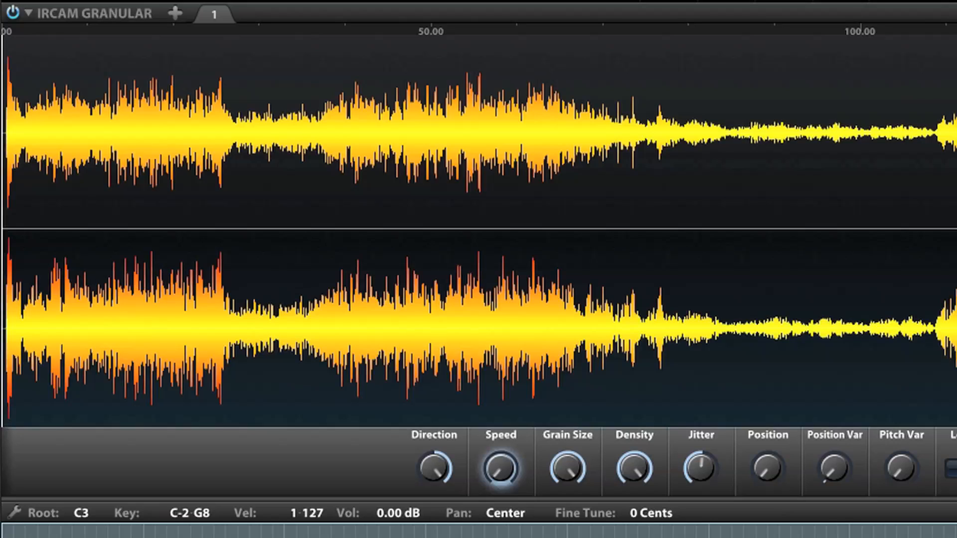
mouse_move(767, 469)
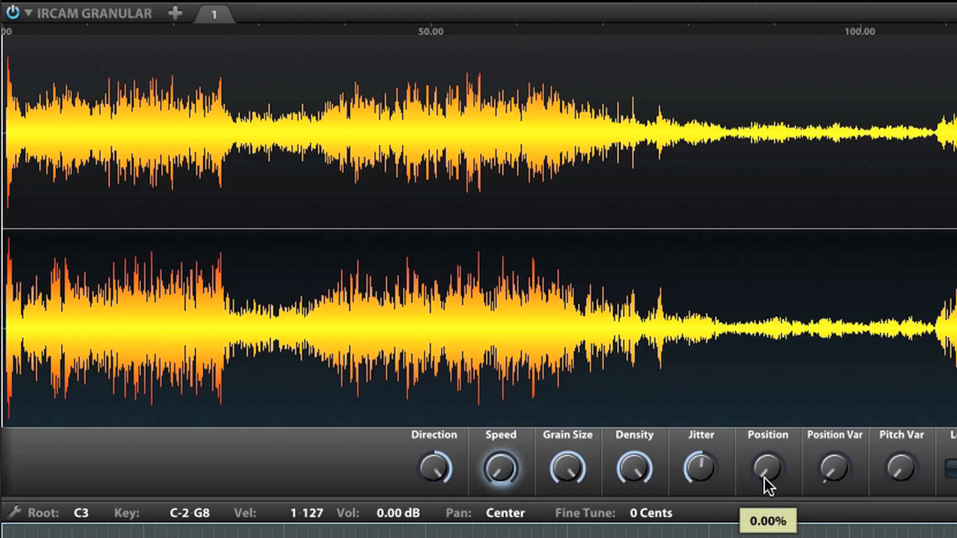
left_click_drag(767, 466, 771, 482)
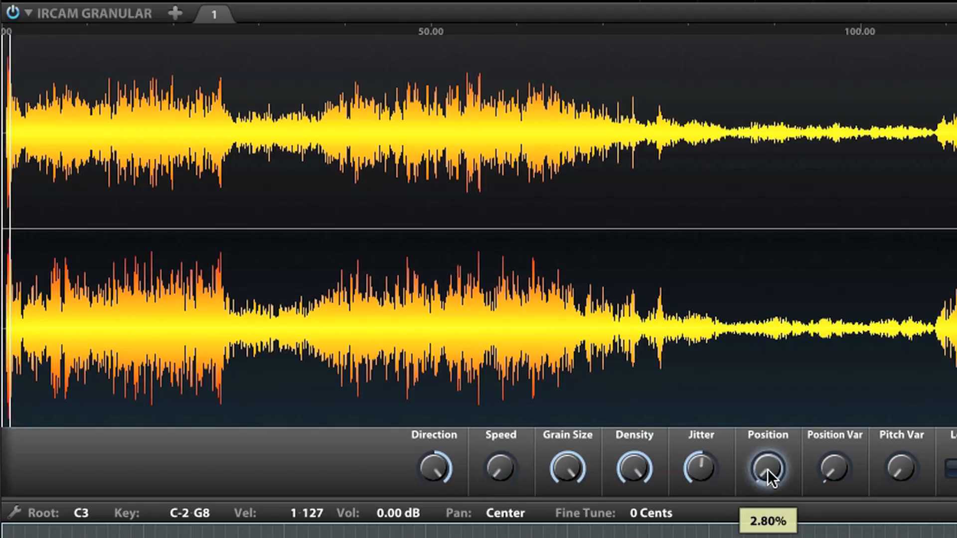
left_click_drag(768, 466, 772, 454)
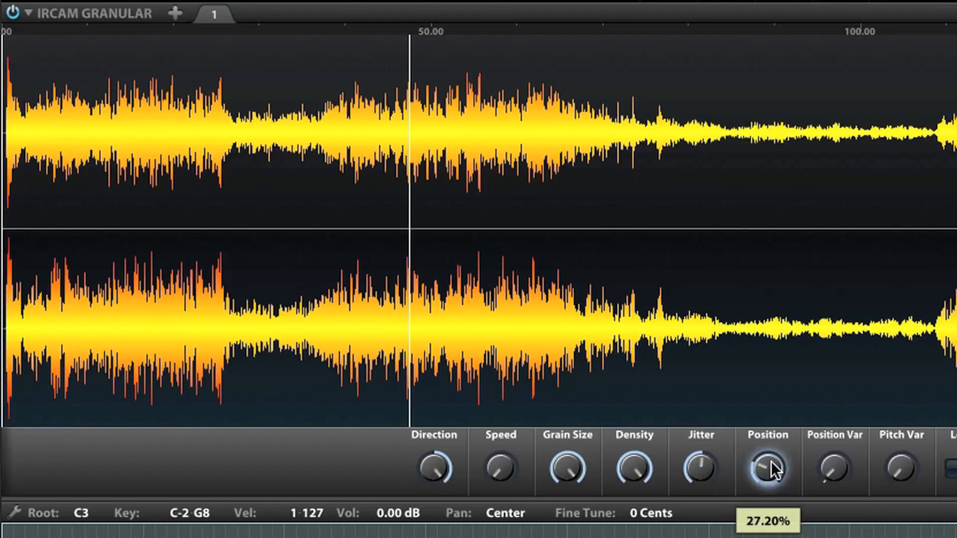
left_click_drag(768, 463, 773, 455)
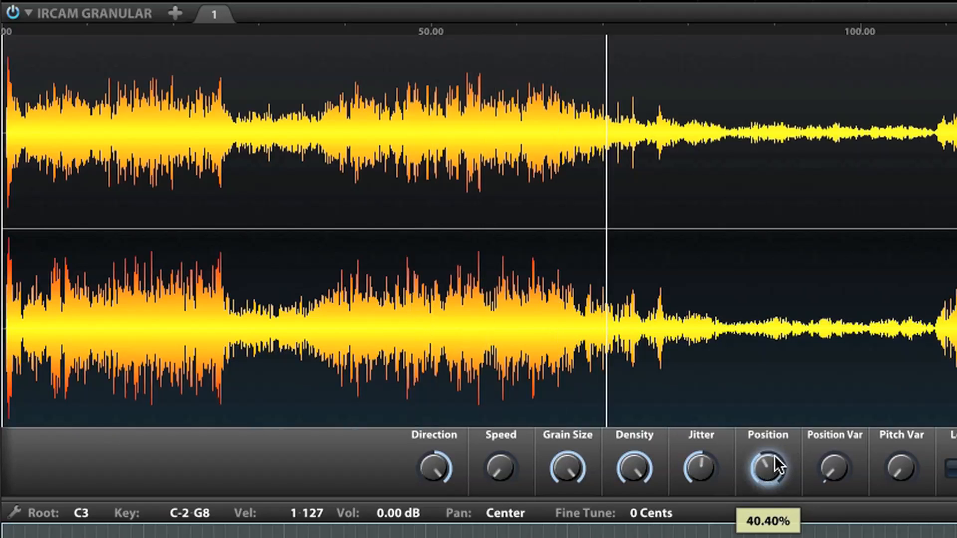
left_click_drag(767, 463, 775, 461)
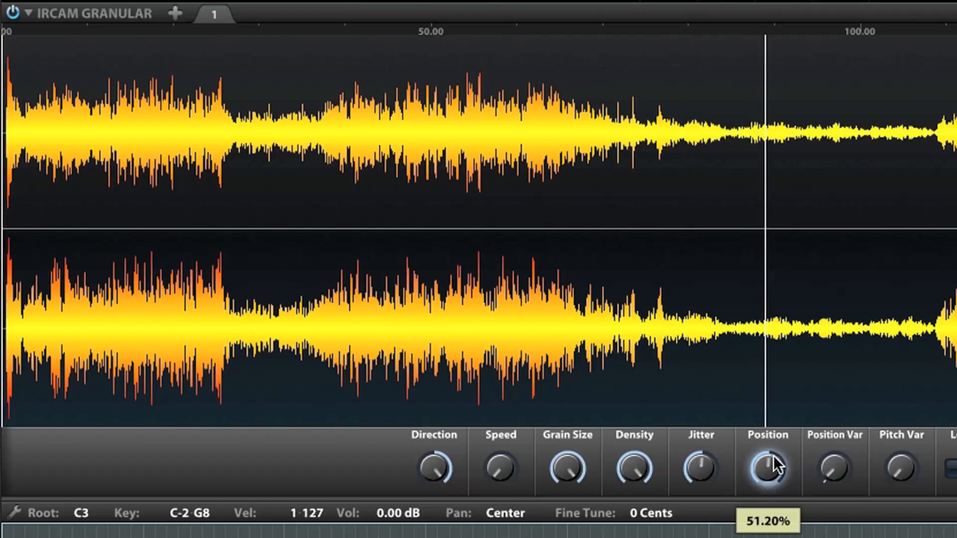
Step: Fine-tune the grain Position around 54% and settle it at about 49.6%
left_click_drag(767, 466, 776, 464)
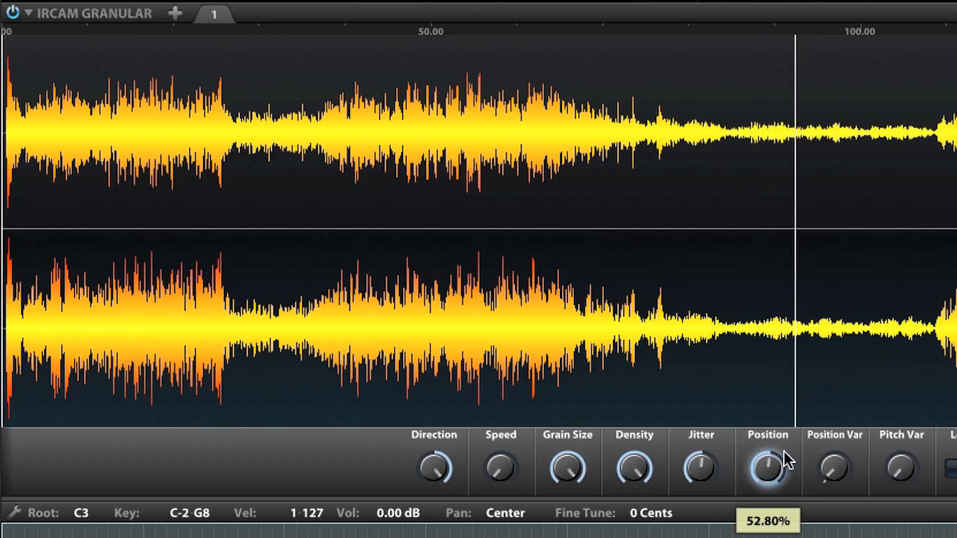
left_click_drag(768, 463, 773, 461)
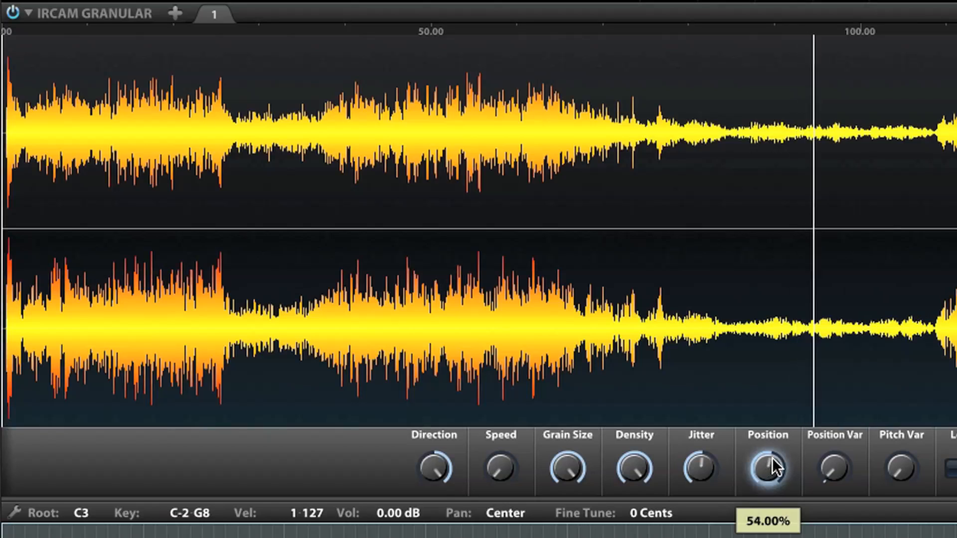
left_click_drag(768, 466, 767, 463)
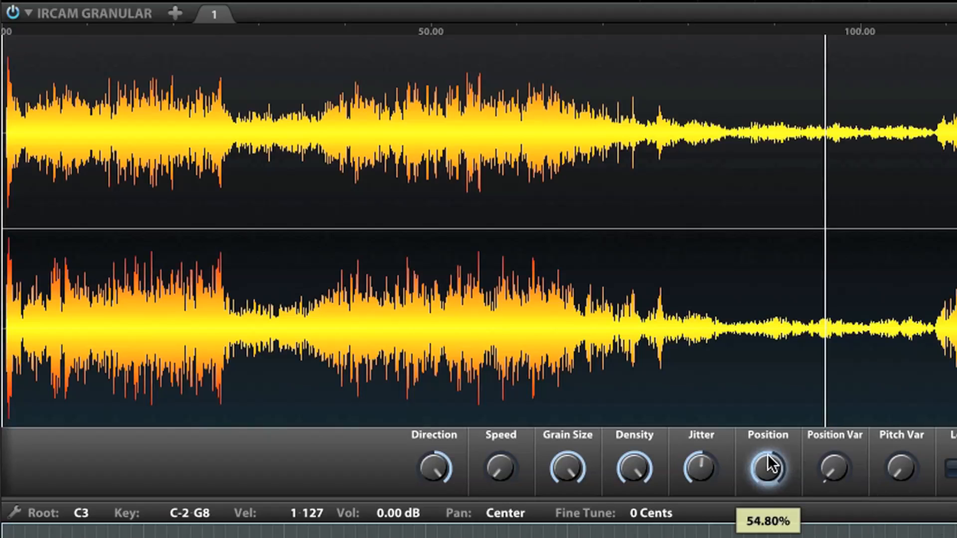
left_click_drag(767, 466, 767, 479)
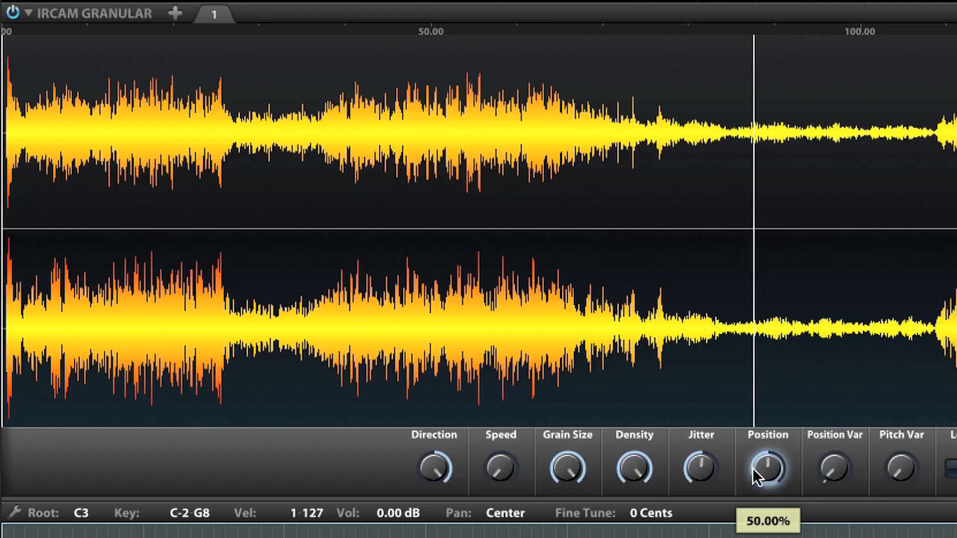
left_click_drag(767, 467, 773, 476)
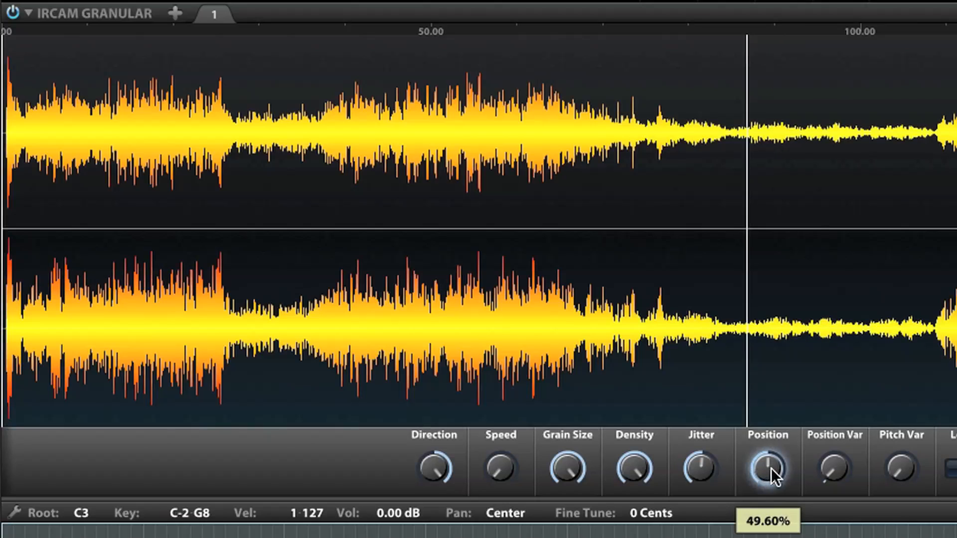
left_click_drag(767, 464, 768, 472)
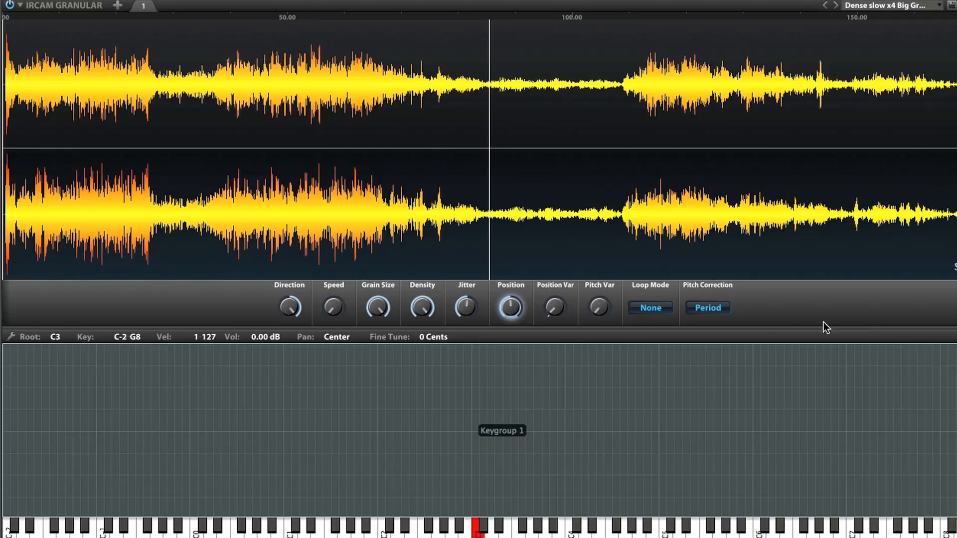
Step: Sweep the grain Position from 50% up toward the sample end, near 93%
left_click(510, 307)
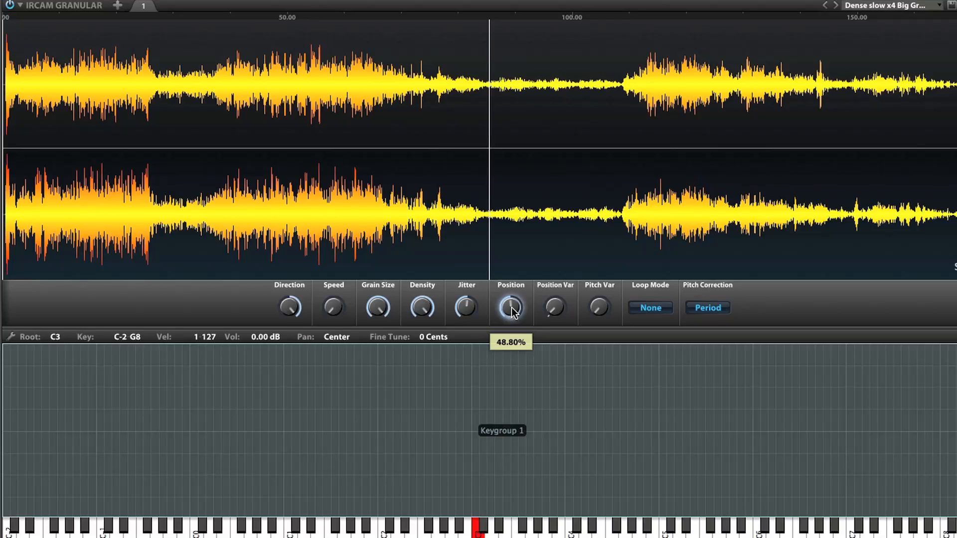
left_click_drag(510, 307, 519, 305)
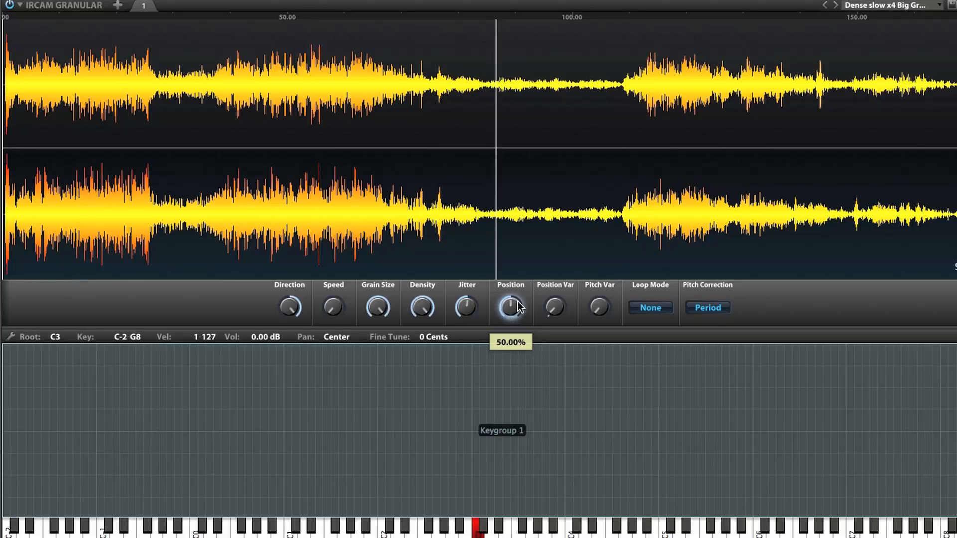
left_click_drag(510, 307, 518, 299)
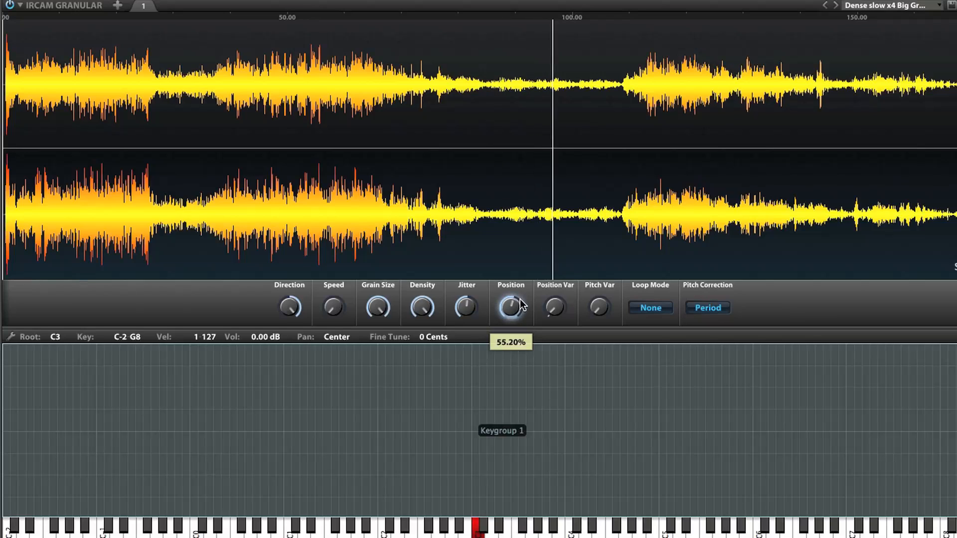
left_click_drag(510, 306, 510, 303)
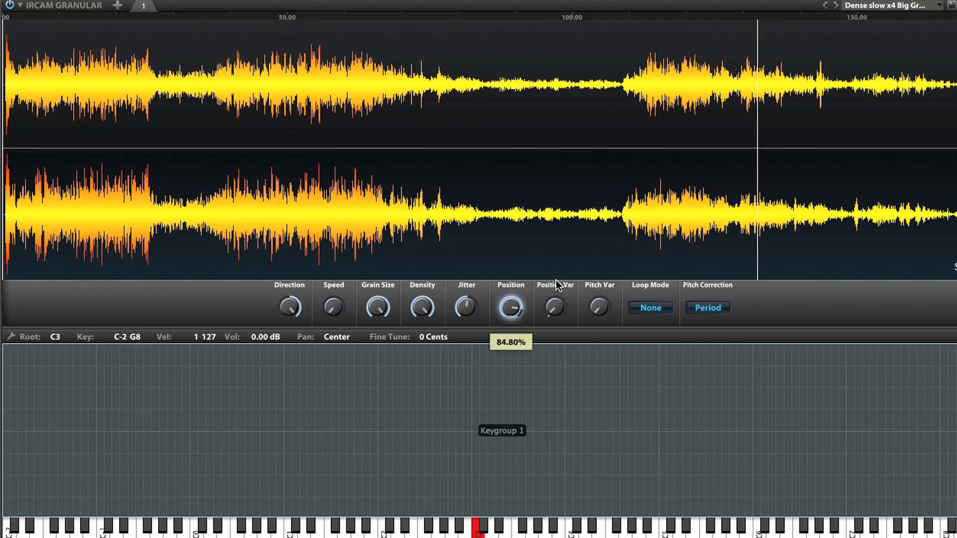
left_click_drag(510, 307, 510, 299)
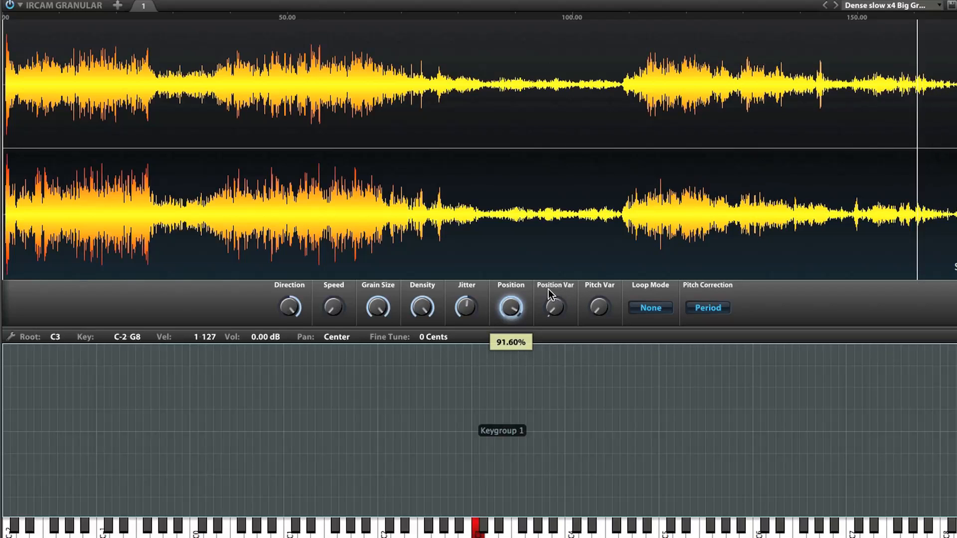
left_click_drag(510, 307, 510, 305)
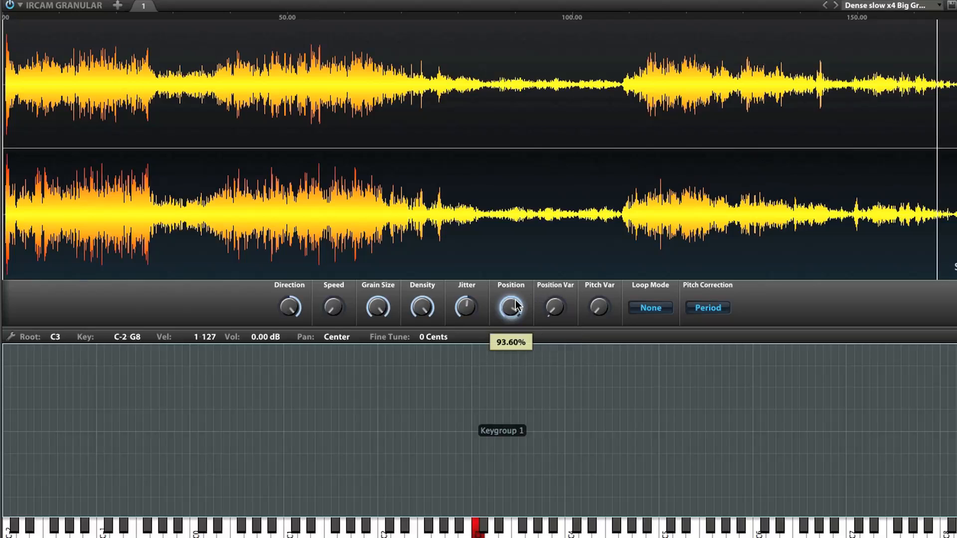
Step: Ease Position back to about 57%, then hold it at 68.40% in the louder passage
left_click_drag(511, 306, 510, 309)
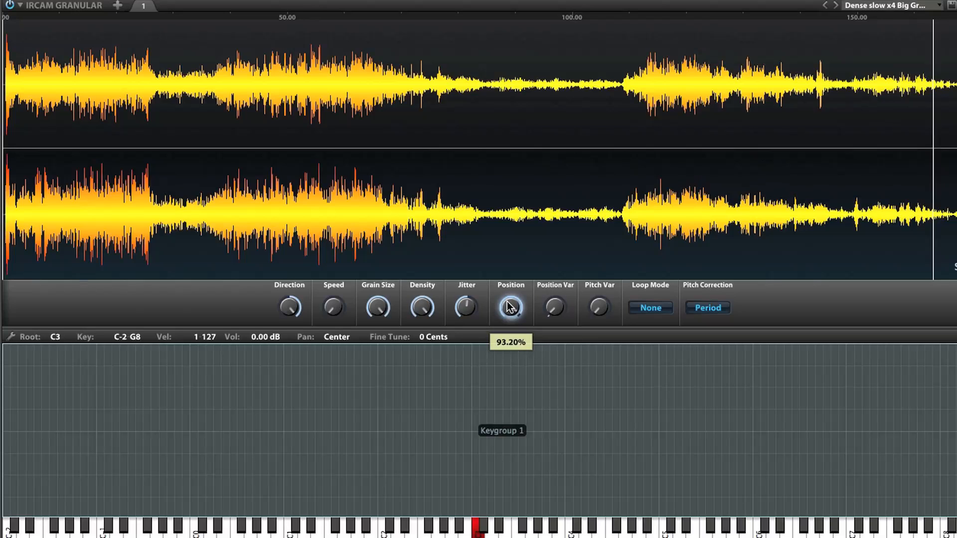
left_click_drag(510, 307, 509, 310)
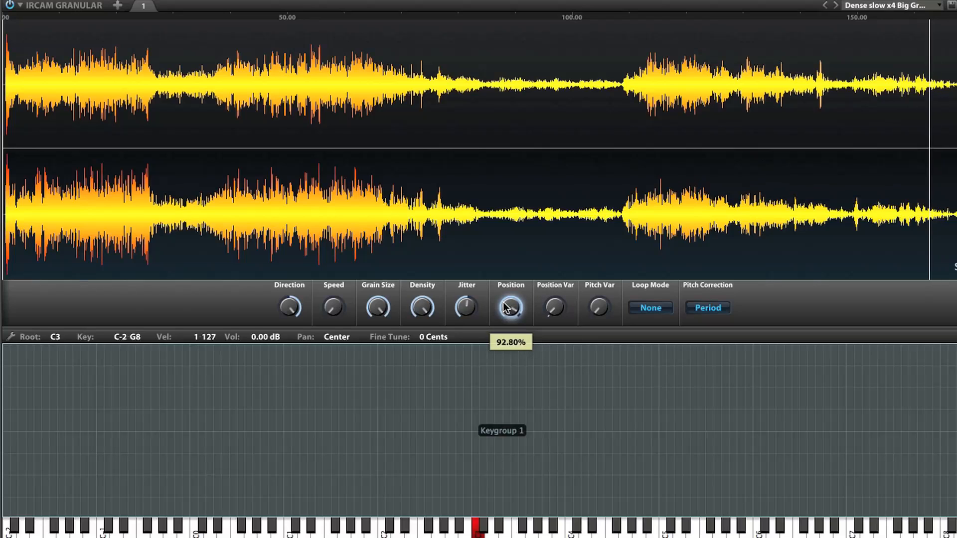
left_click_drag(510, 306, 510, 310)
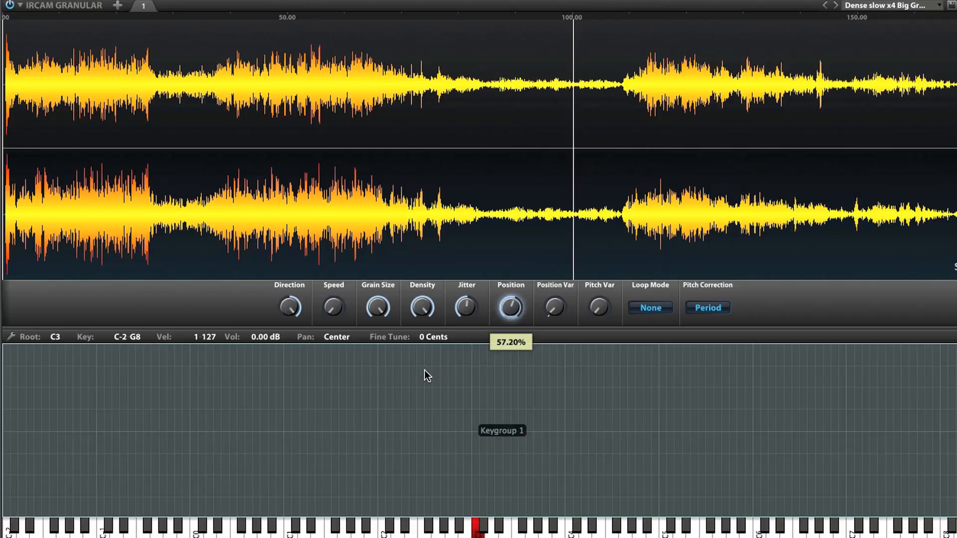
left_click_drag(510, 307, 510, 296)
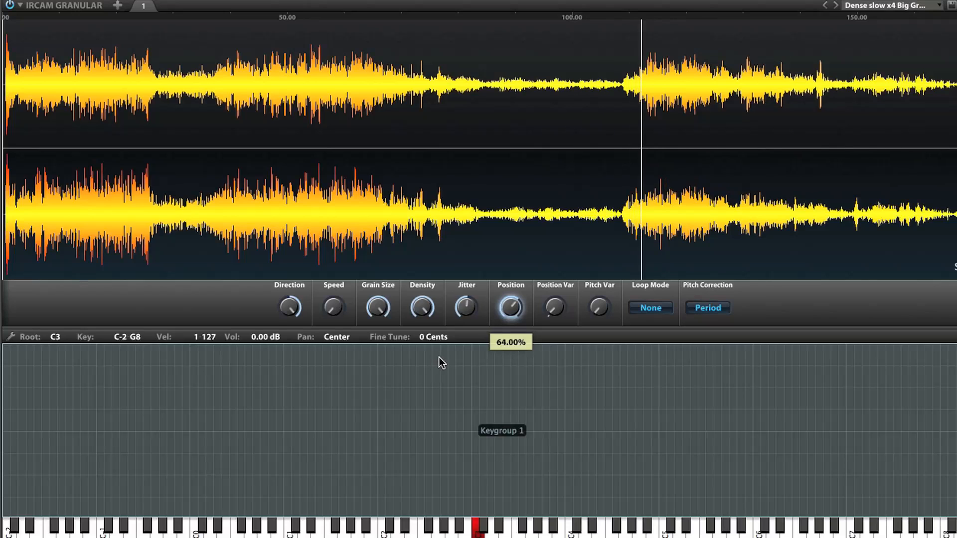
left_click_drag(510, 307, 512, 304)
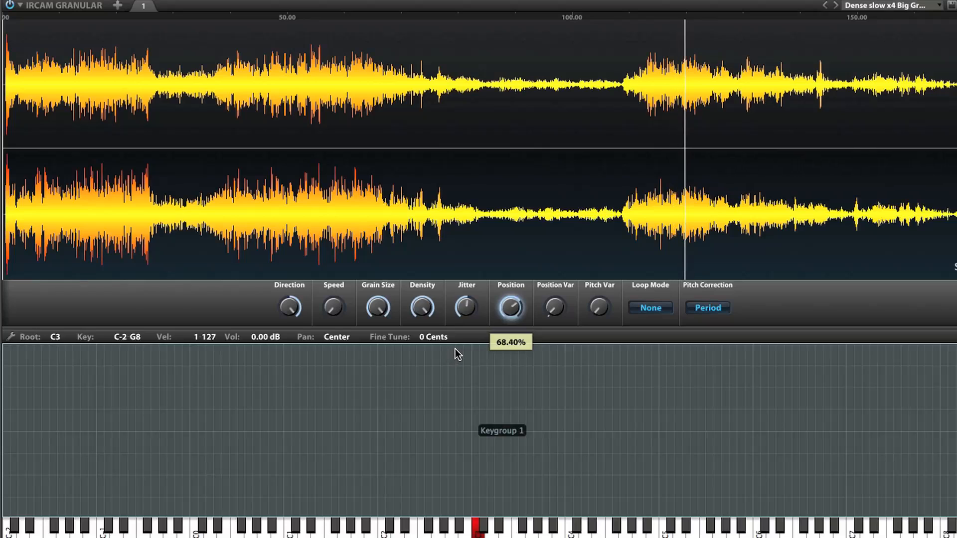
mouse_move(757, 380)
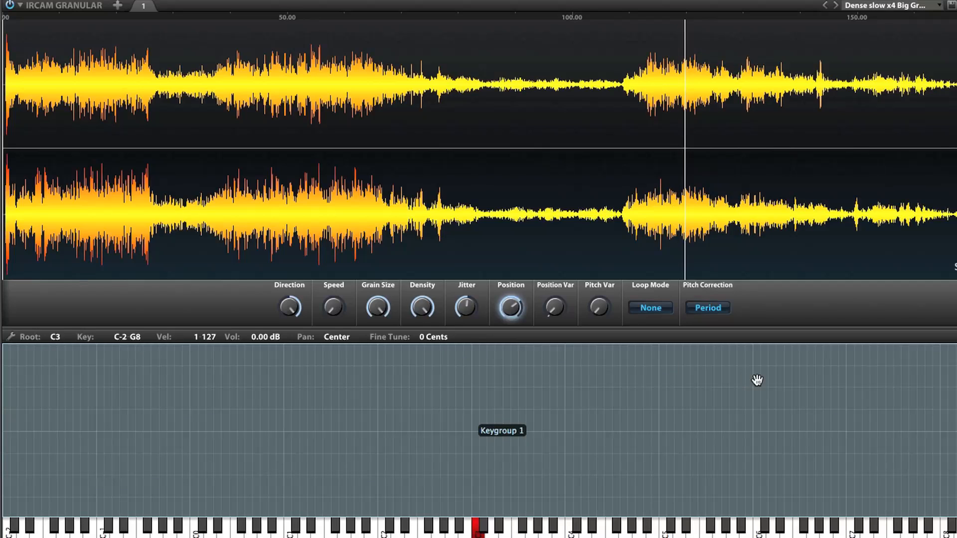
Step: Pull the grain Position back to just past the 100.00 ruler mark and hold it there
left_click_drag(510, 307, 511, 299)
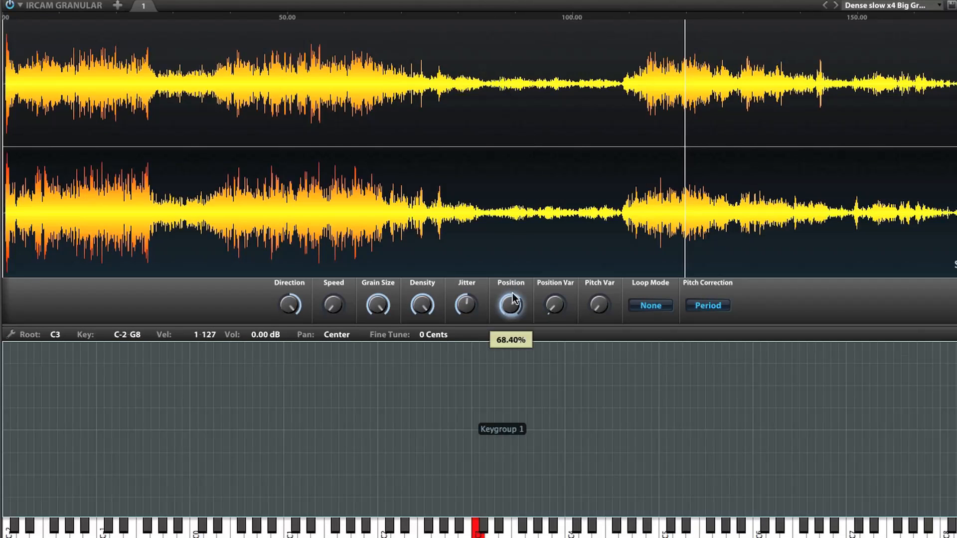
mouse_move(311, 290)
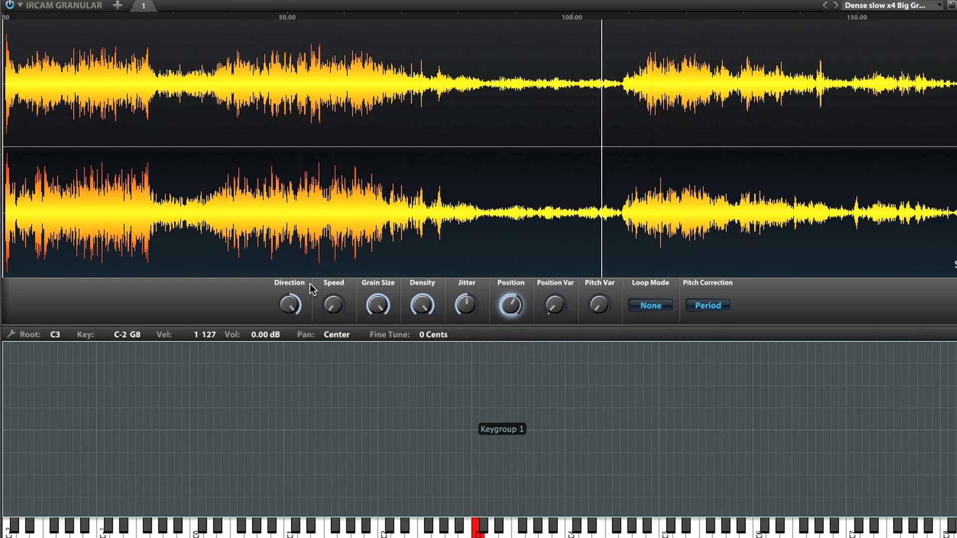
left_click_drag(289, 305, 284, 313)
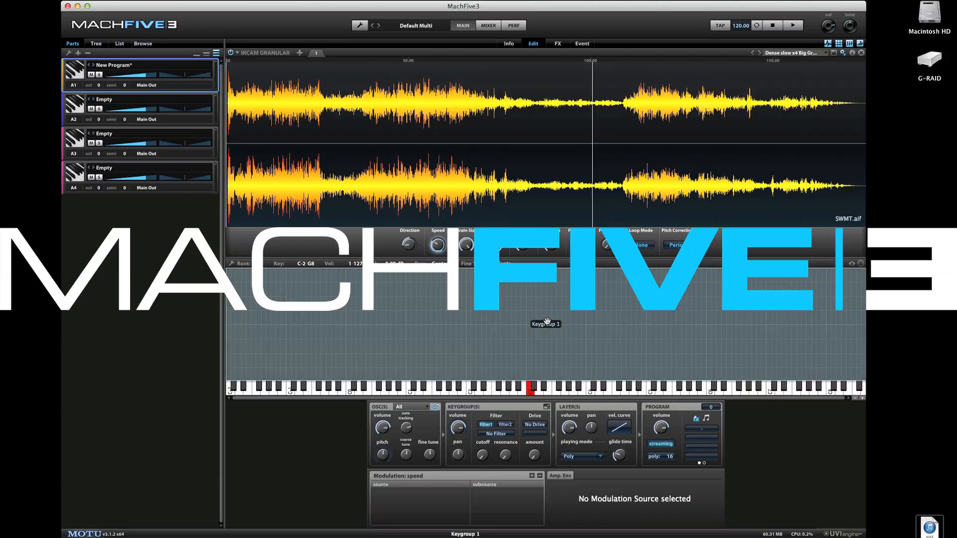
mouse_move(553, 162)
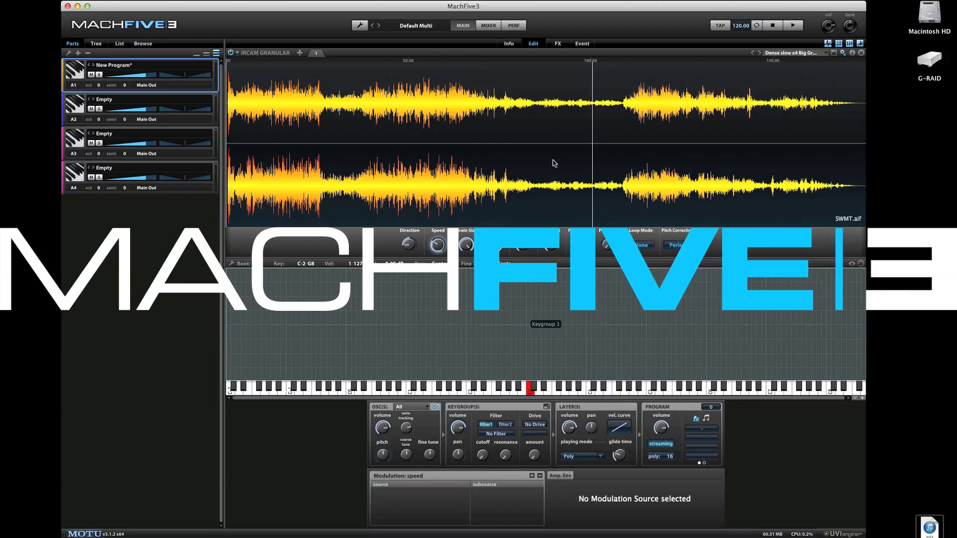